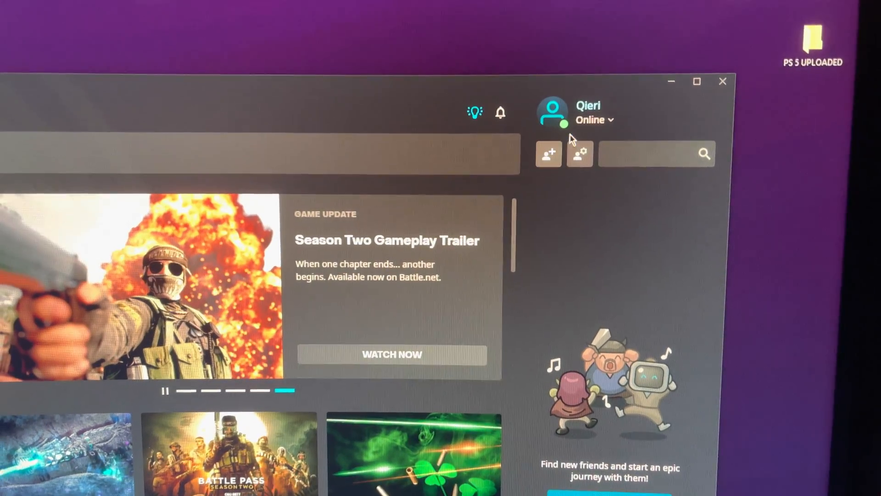
Bring up the profile menu to reach the Blizzard Account Settings page
click(593, 119)
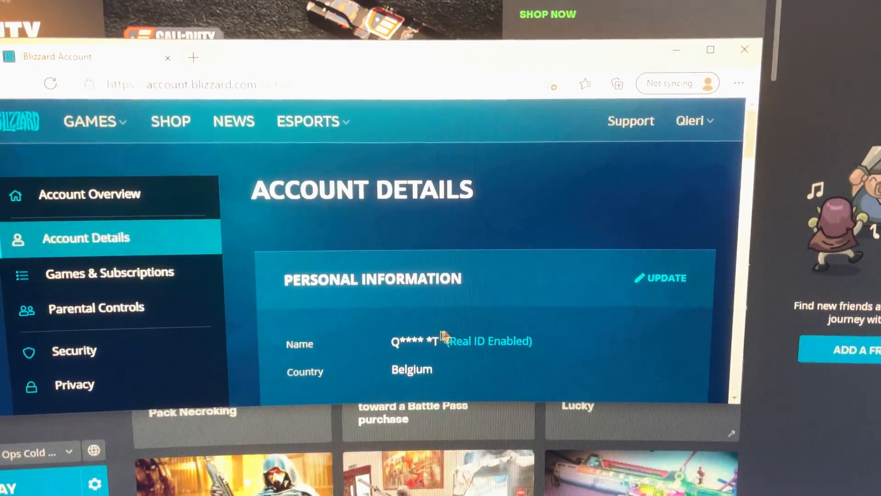
mouse_move(417, 384)
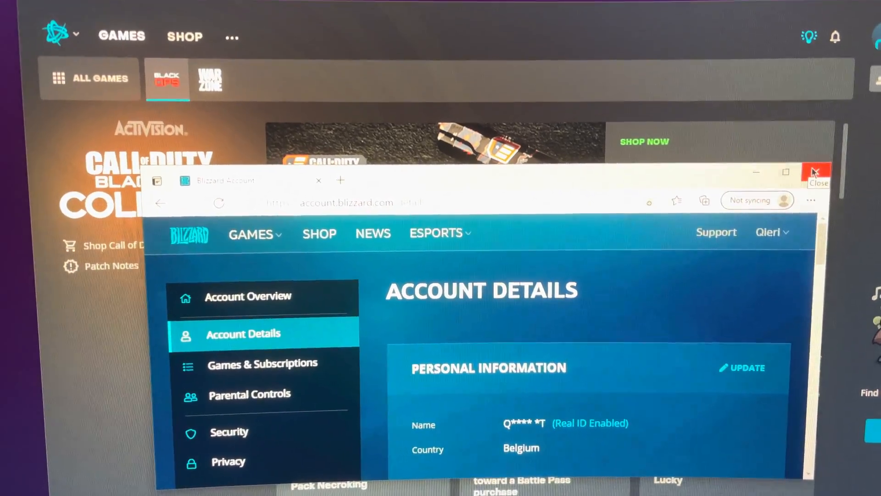
Close the browser window after confirming the account country is Belgium
click(815, 173)
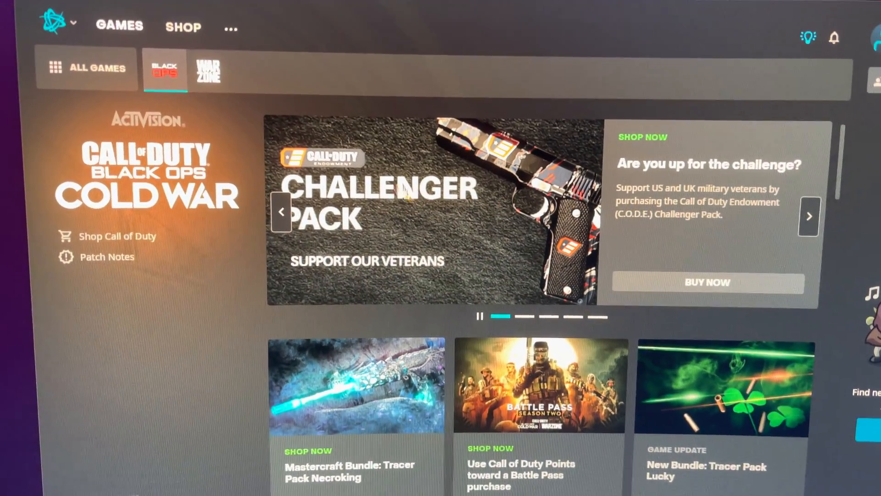